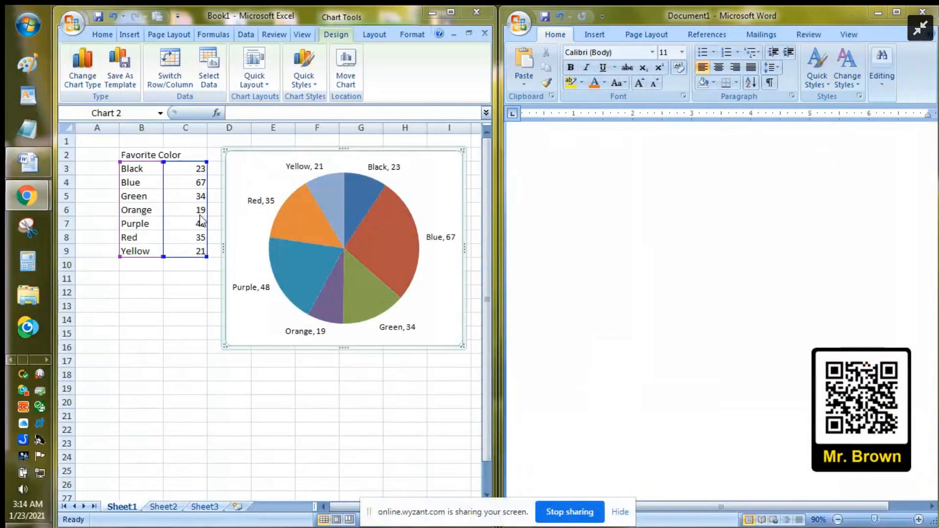
pyautogui.moveTo(272, 190)
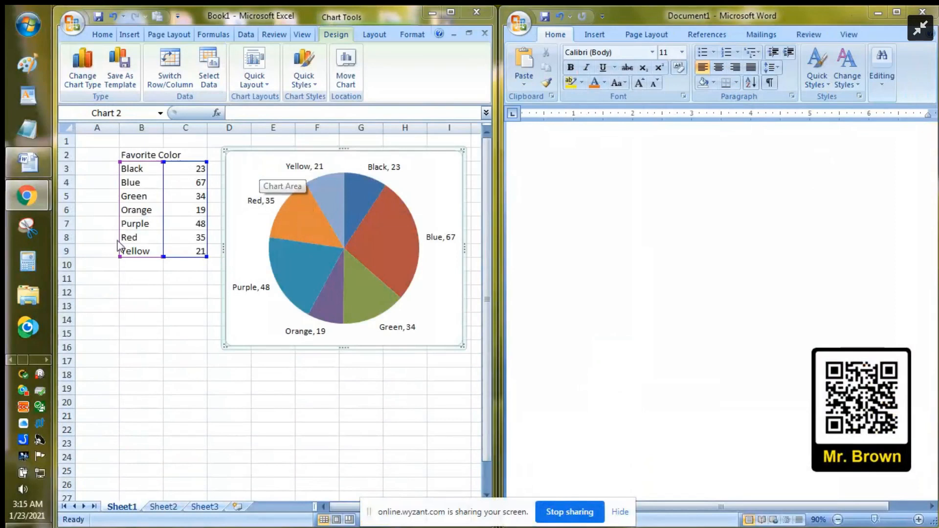
# Copy the Favorite Color table B2:C9 with its color names and counts
pyautogui.click(141, 169)
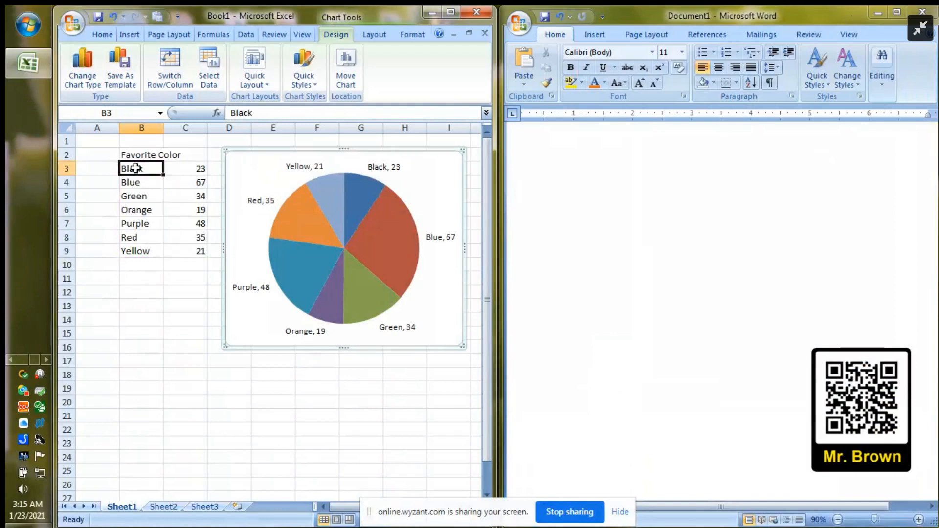
pyautogui.click(141, 155)
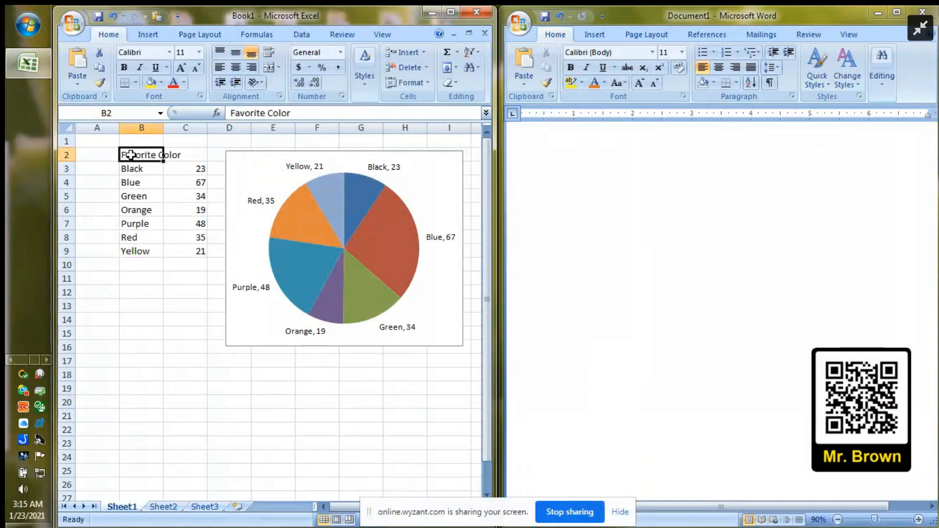
pyautogui.moveTo(142, 155); pyautogui.dragTo(185, 250)
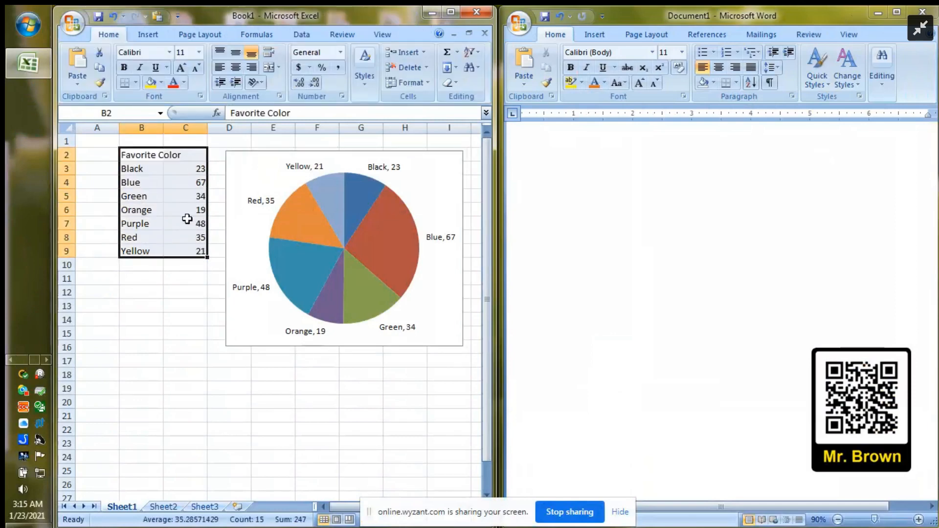
pyautogui.press('ctrl+c')
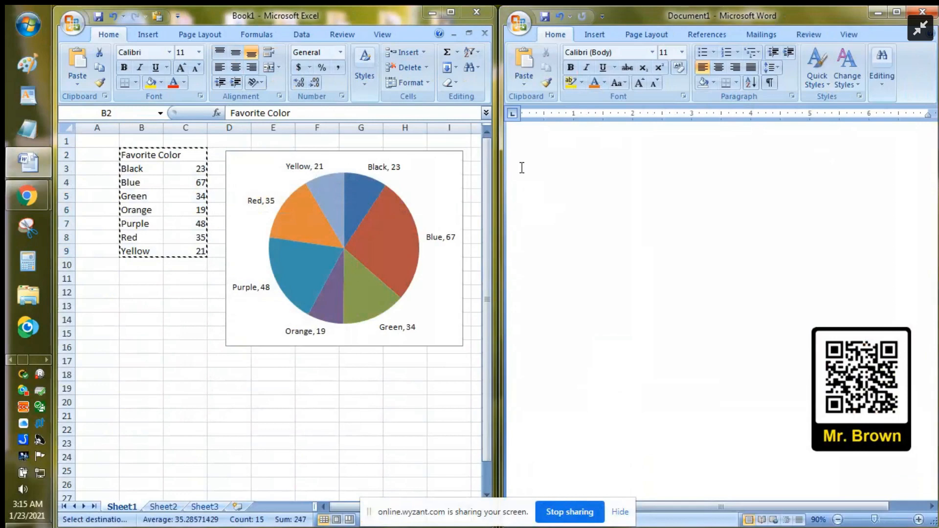
pyautogui.moveTo(582, 182)
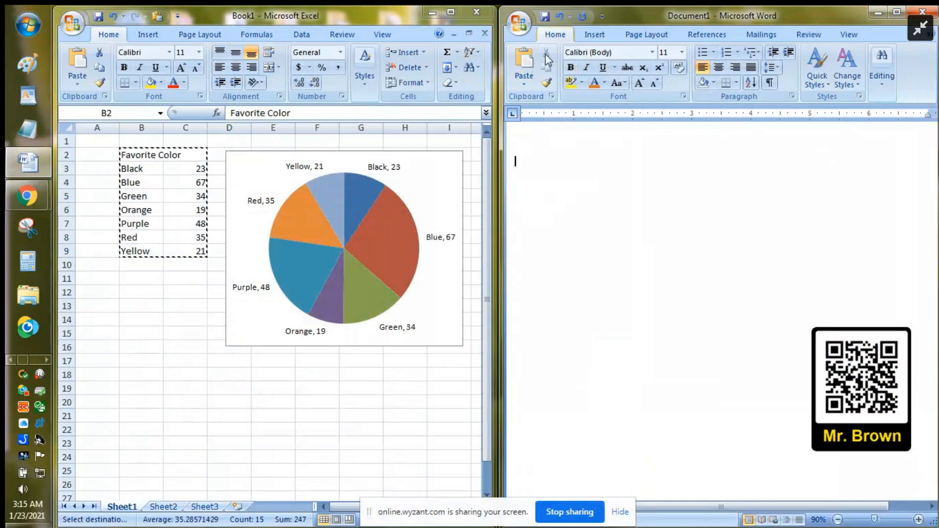
pyautogui.moveTo(545, 57)
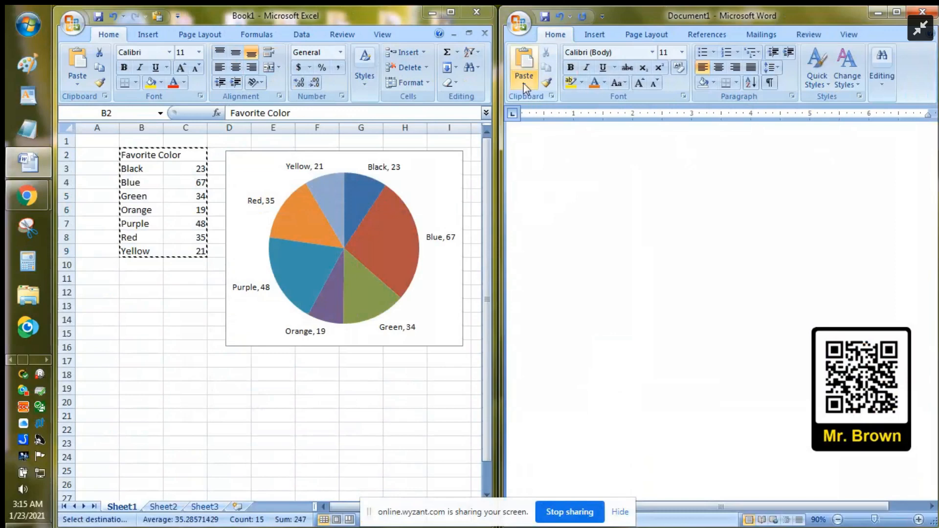
# Show the Paste dropdown options in Word for the copied table
pyautogui.click(522, 77)
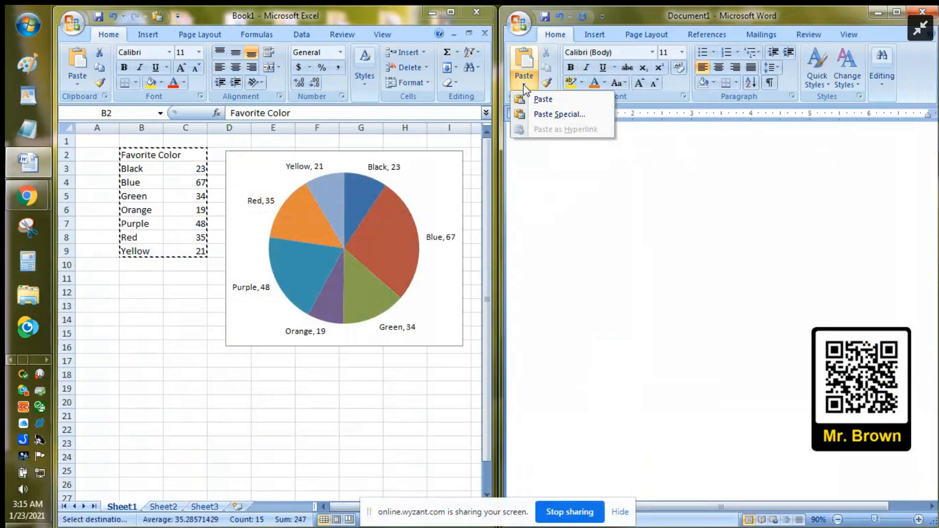
# Paste-link the table into Word as a Microsoft Office Excel Worksheet Object
pyautogui.click(559, 114)
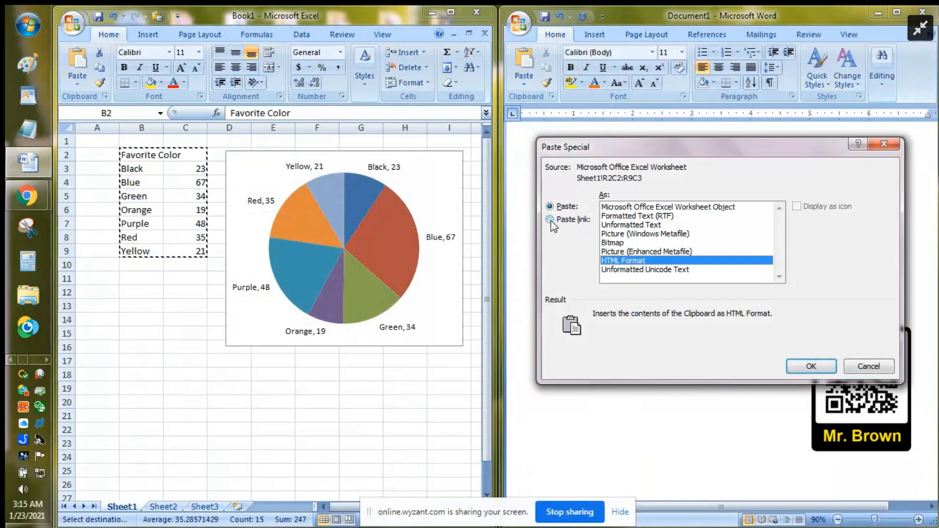
pyautogui.click(549, 219)
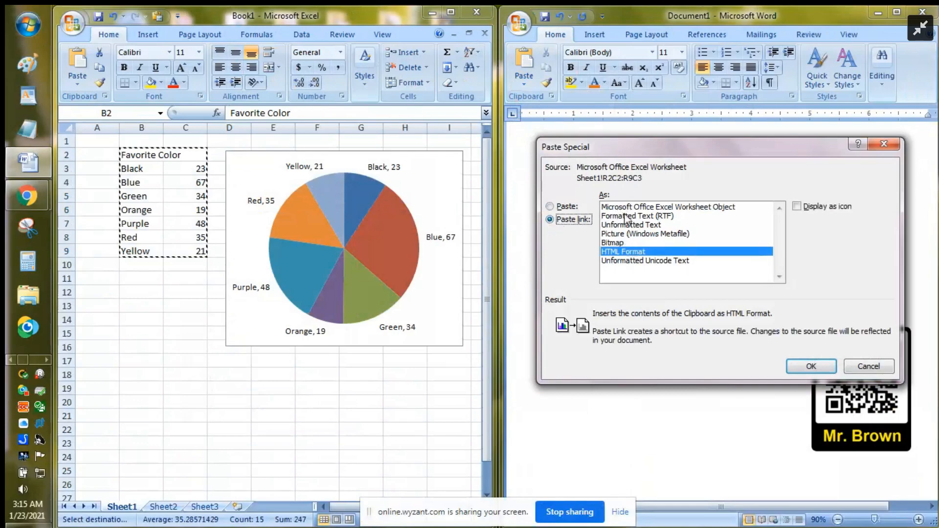
pyautogui.click(667, 207)
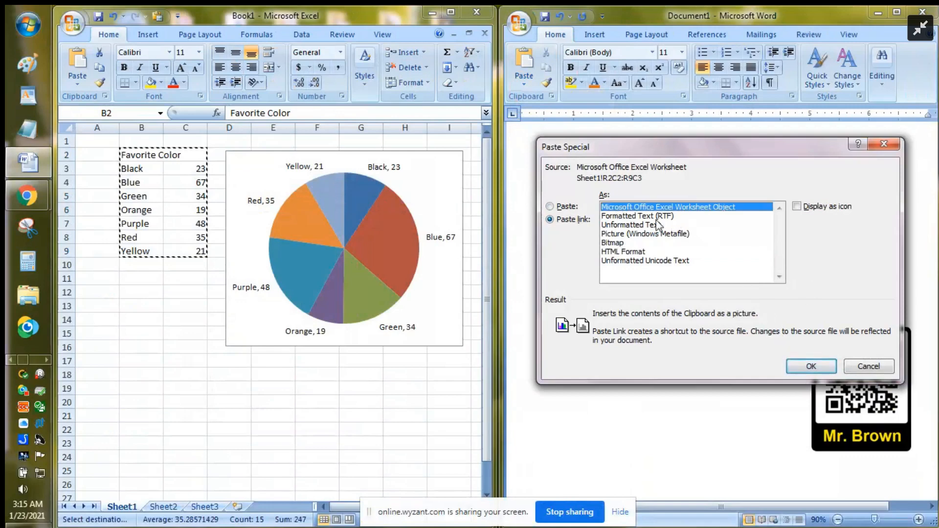
pyautogui.moveTo(640, 216)
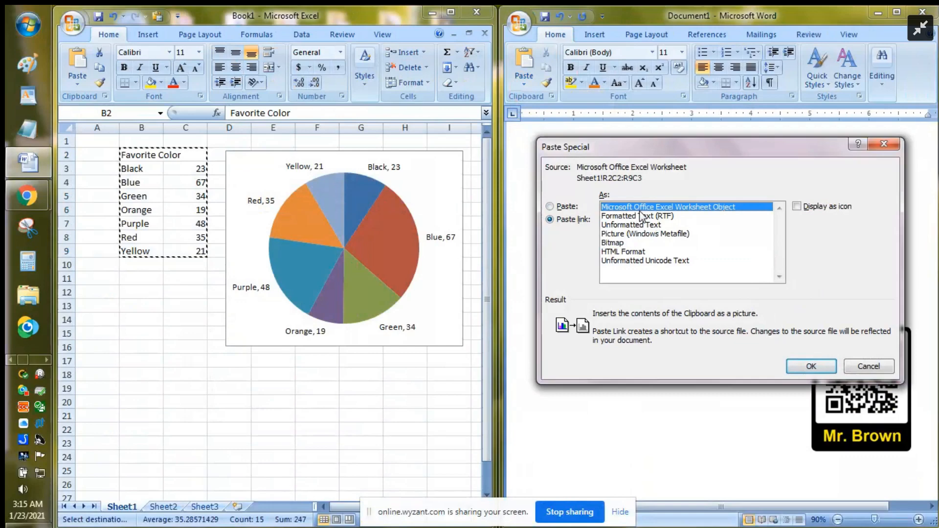
pyautogui.click(811, 366)
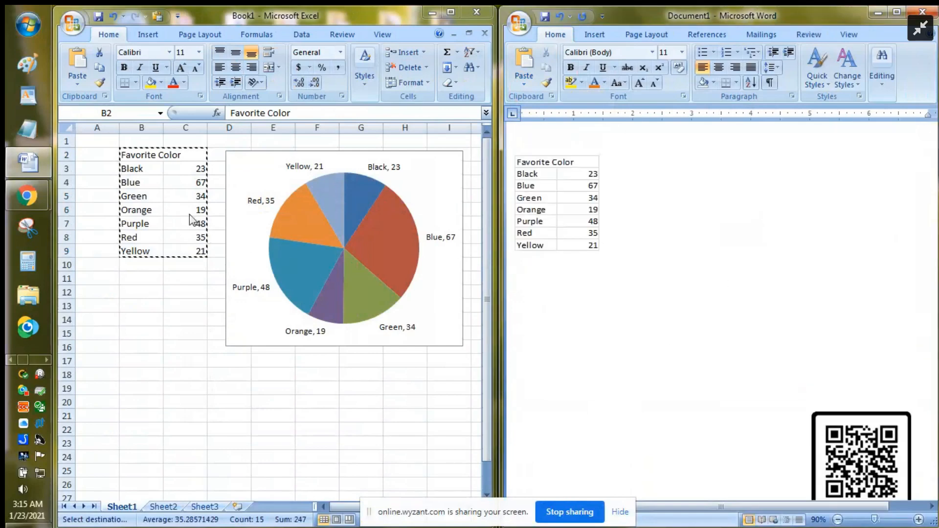
# Change Blue's count to 56 and Red's count to 53
pyautogui.click(185, 182)
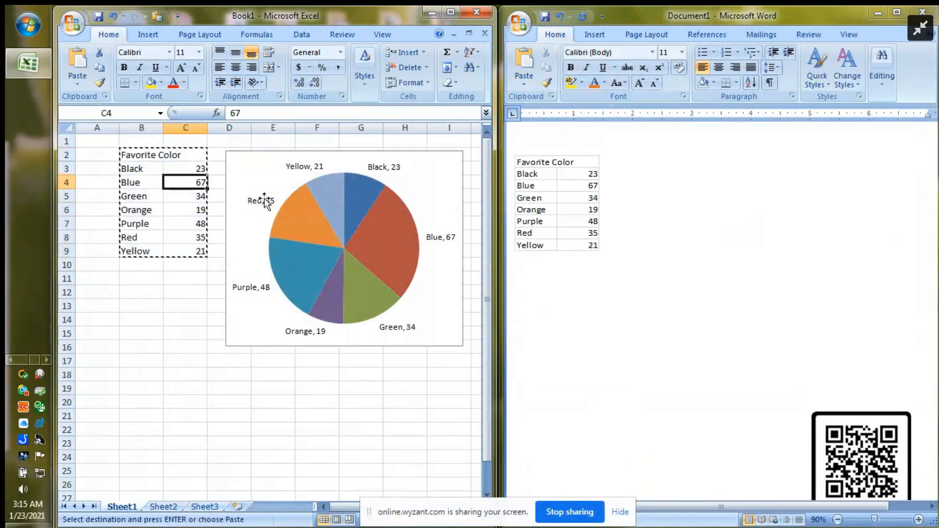
pyautogui.write('56')
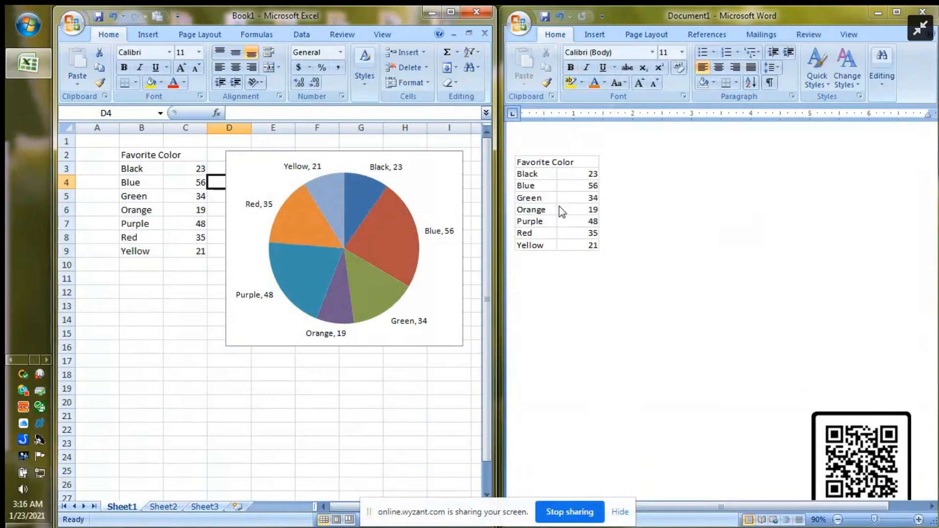
pyautogui.moveTo(201, 250)
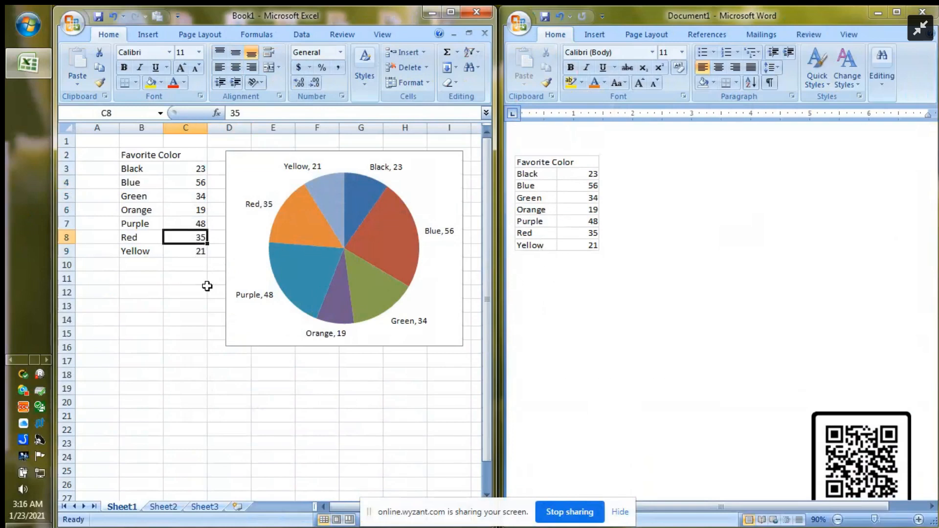
pyautogui.write('53')
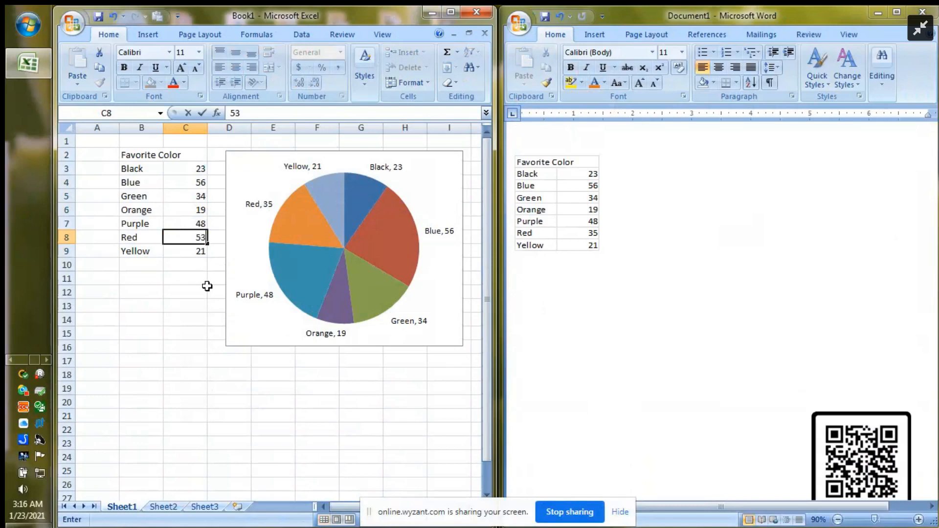
pyautogui.press('Enter')
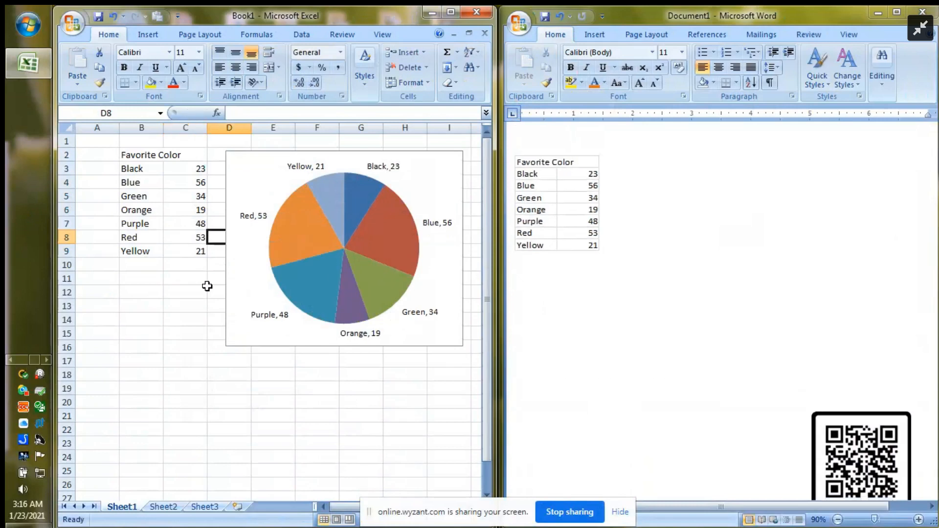
pyautogui.moveTo(583, 270)
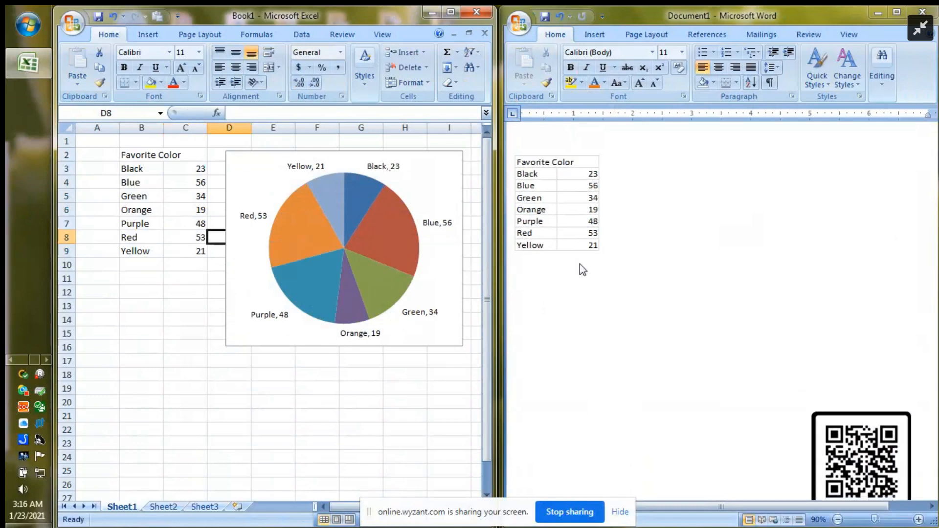
pyautogui.moveTo(168, 310)
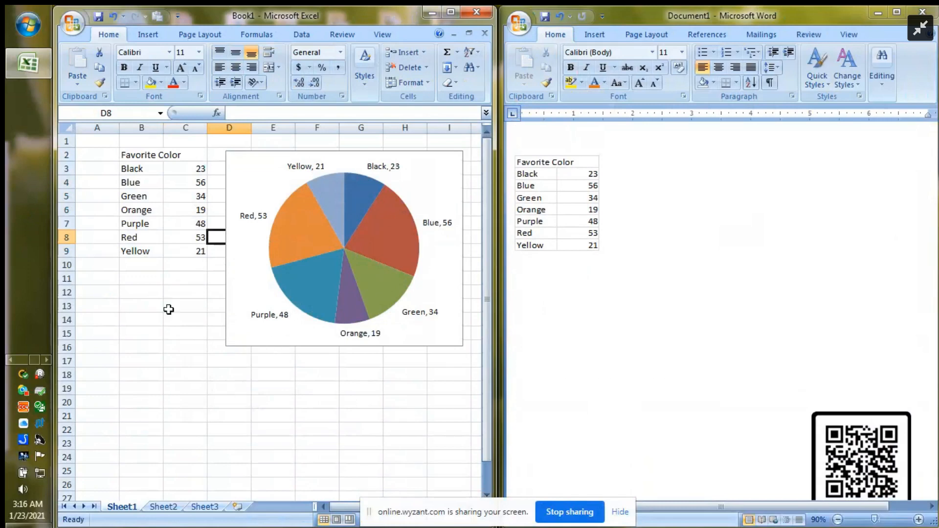
pyautogui.moveTo(250, 174)
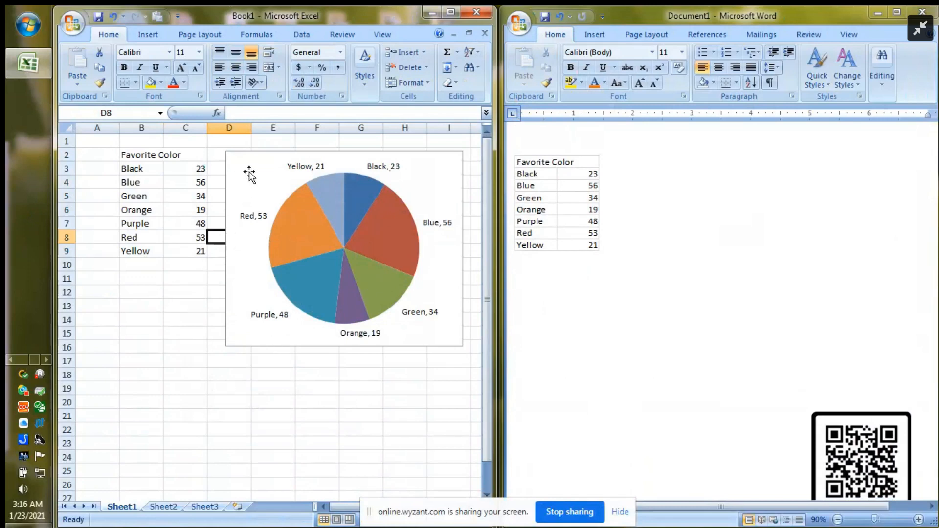
# Copy the labeled favourite colour pie chart from its right-click menu
pyautogui.click(344, 245)
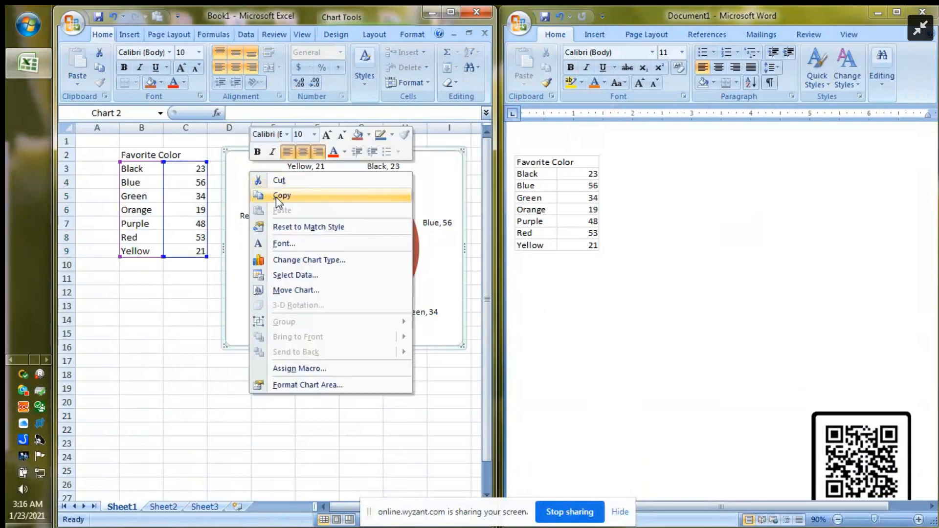
pyautogui.click(282, 195)
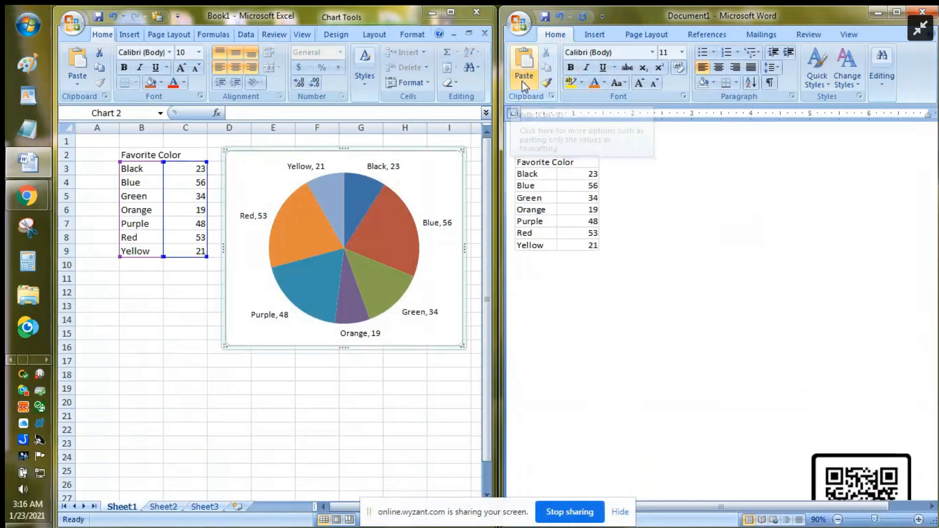
# Paste-link the pie chart below the table as a Microsoft Office Excel Chart Object
pyautogui.click(524, 66)
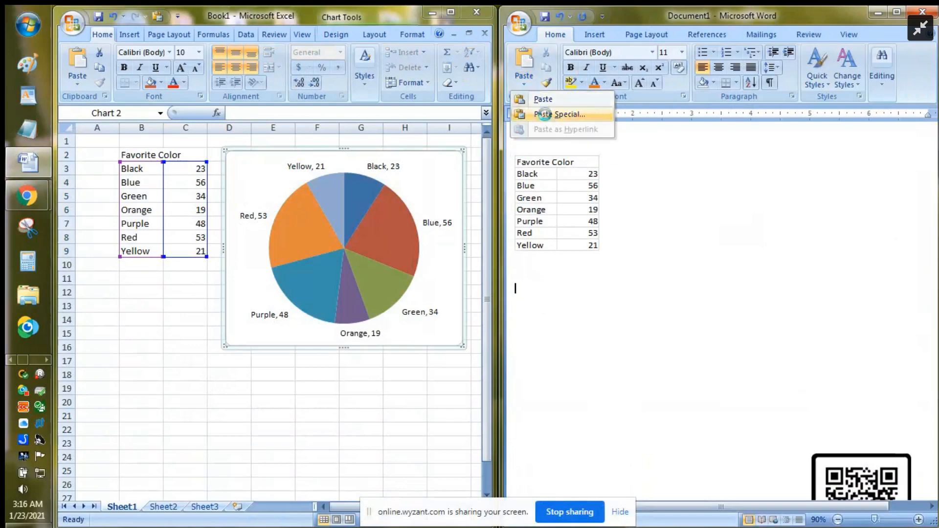
pyautogui.click(558, 114)
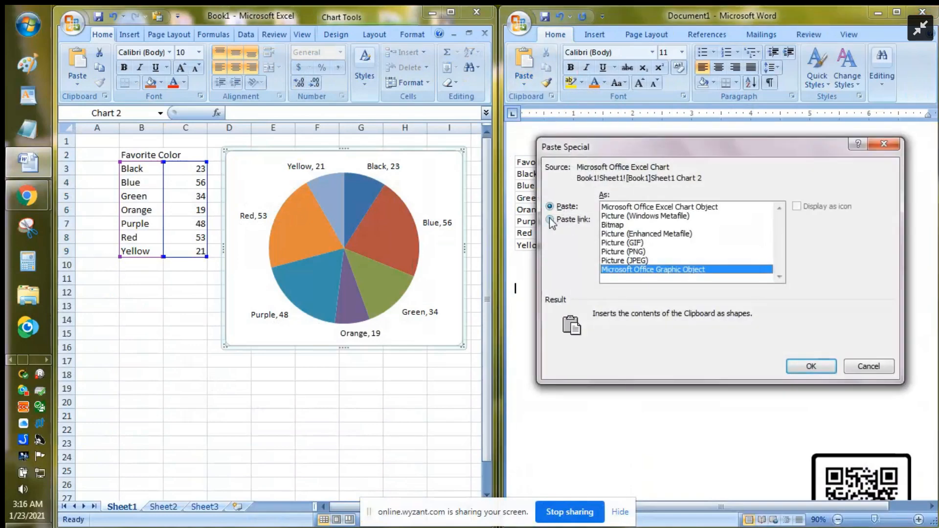
pyautogui.click(550, 219)
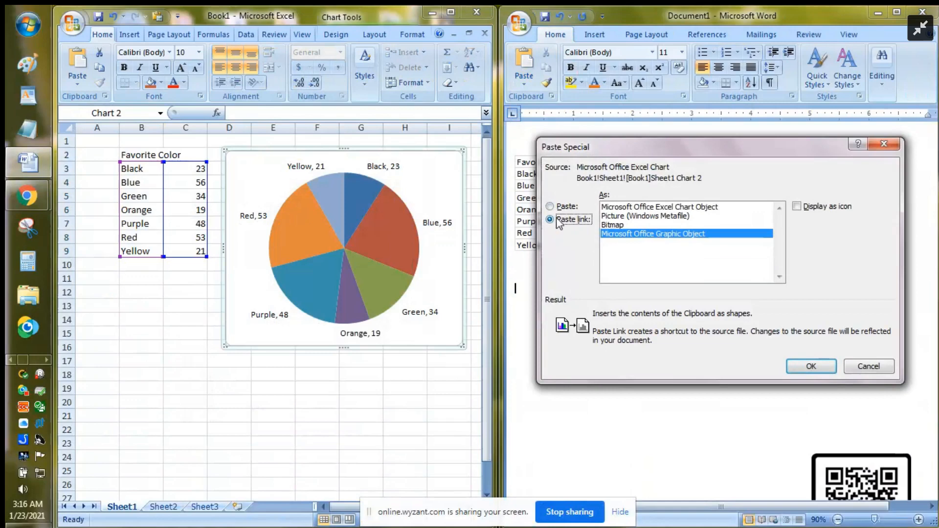
pyautogui.click(659, 206)
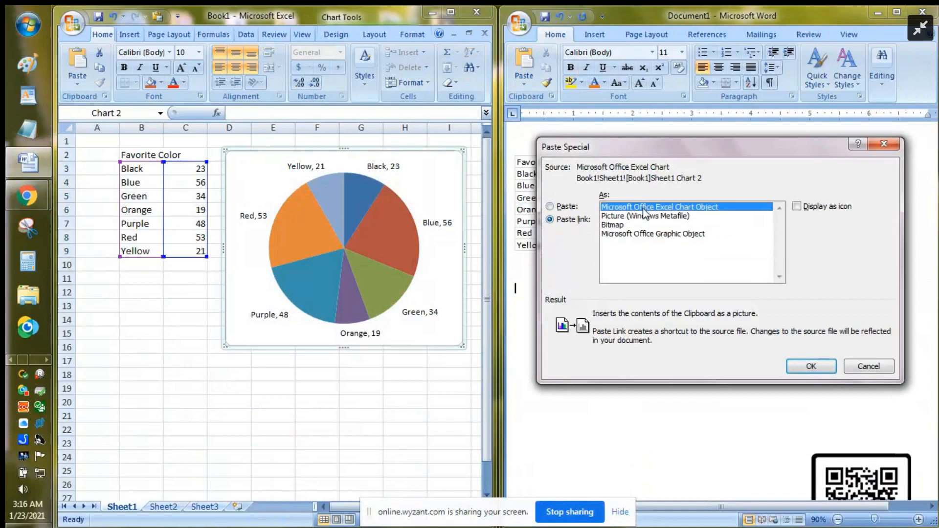
pyautogui.moveTo(786, 318)
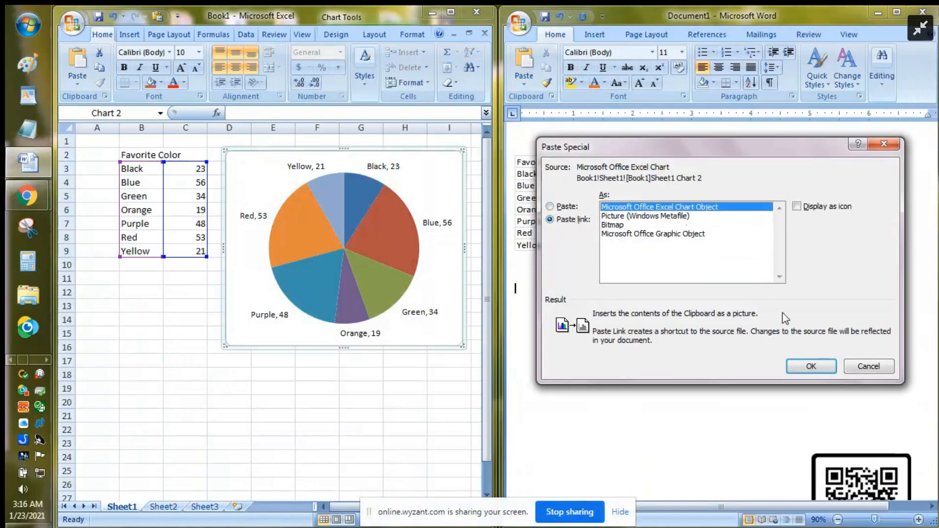
pyautogui.click(811, 366)
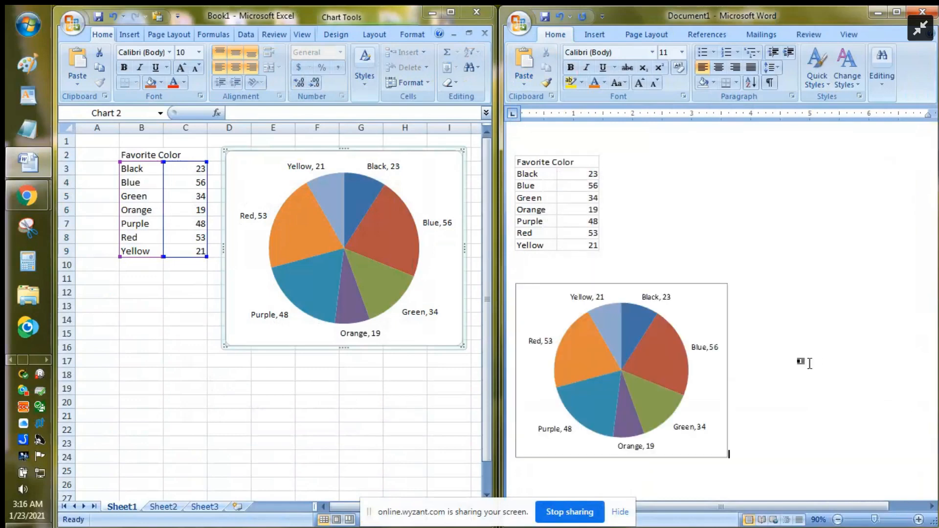
pyautogui.moveTo(651, 292)
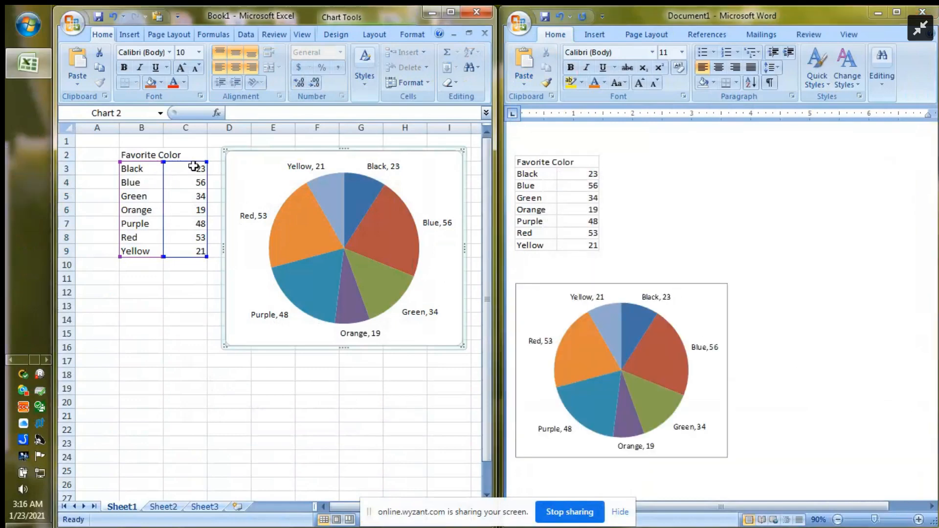
# Enter 45 as Black's count in cell C3
pyautogui.click(185, 169)
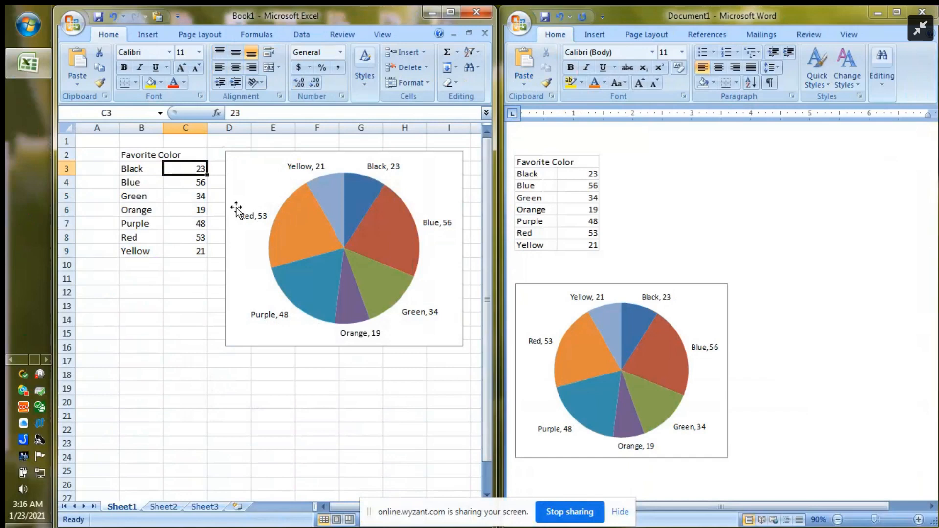
pyautogui.write('45')
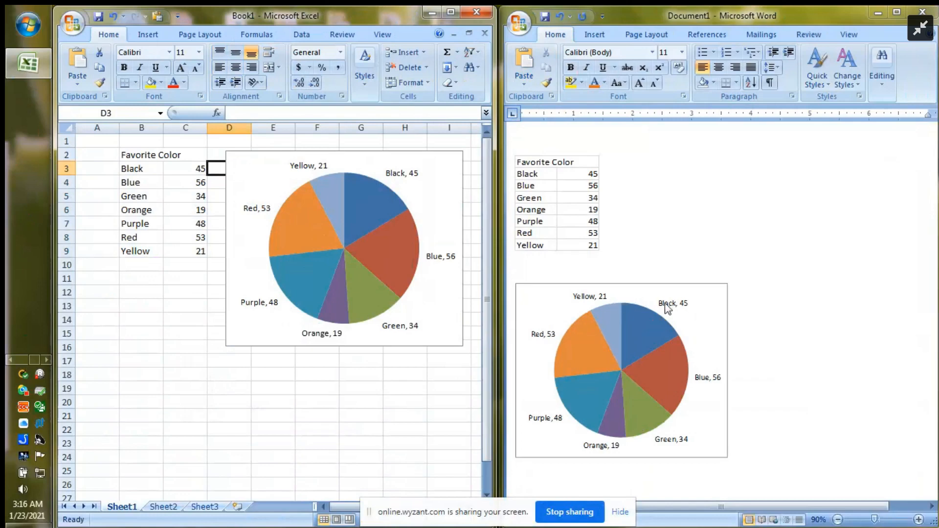
pyautogui.moveTo(606, 377)
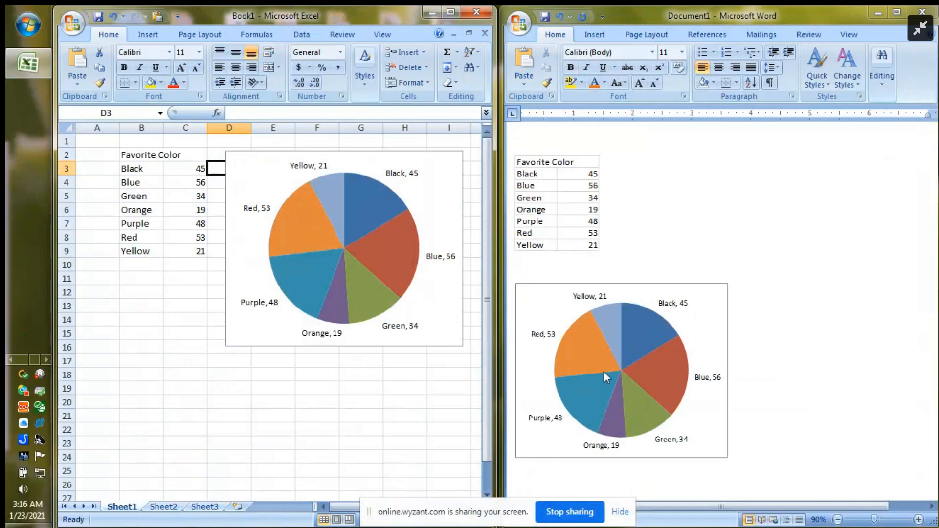
pyautogui.moveTo(610, 391)
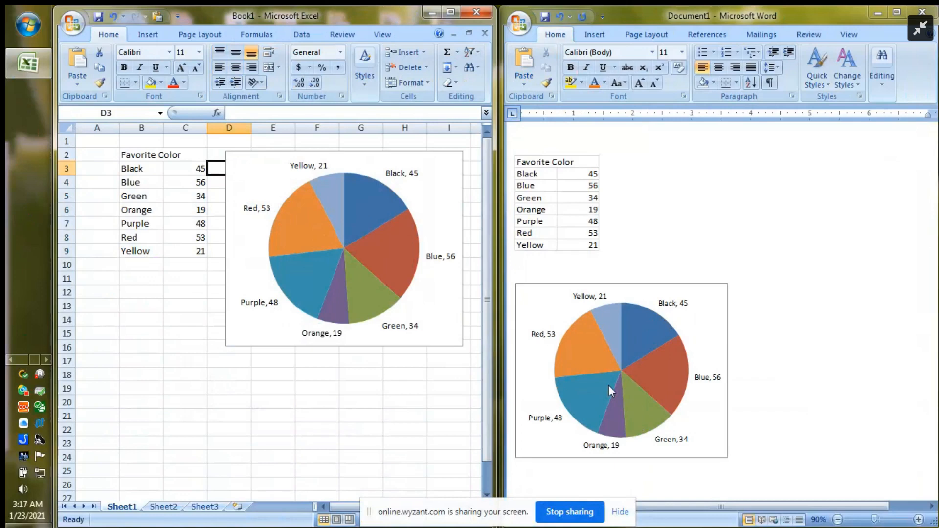
pyautogui.moveTo(305, 256)
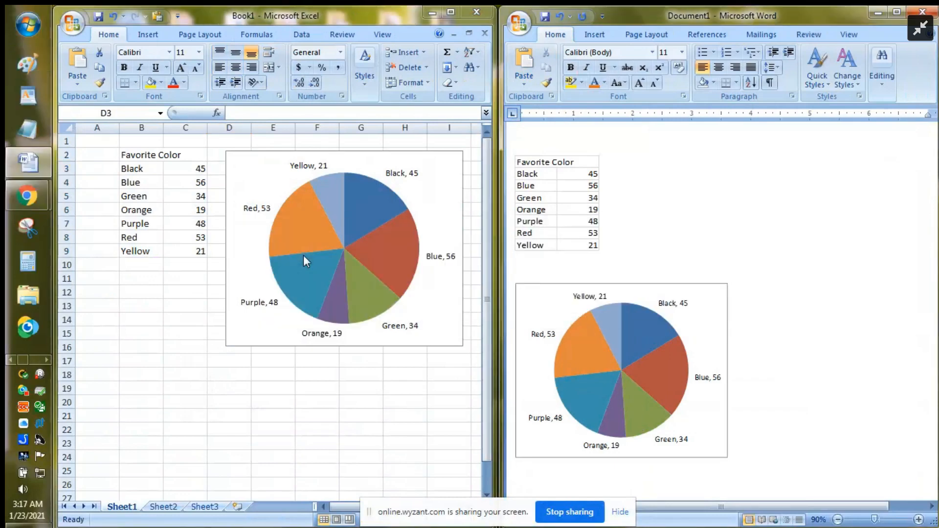
pyautogui.moveTo(26, 194)
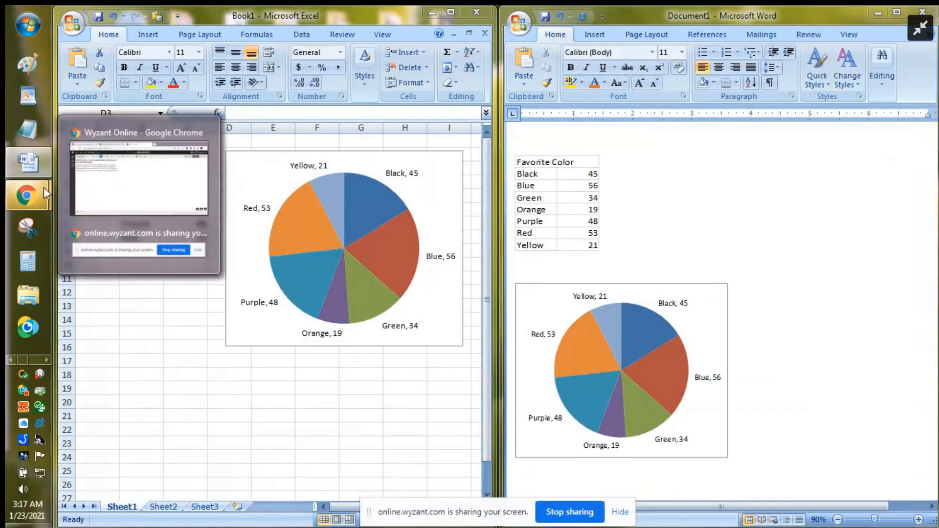